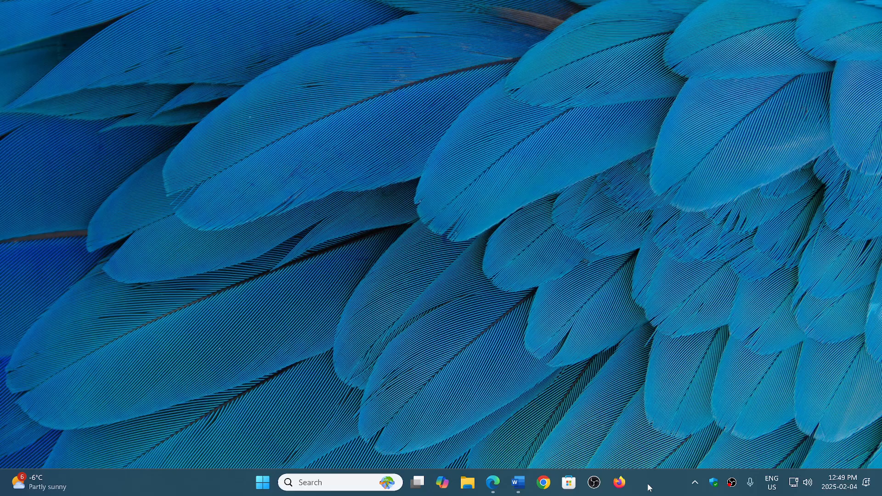
mouse_move(645, 460)
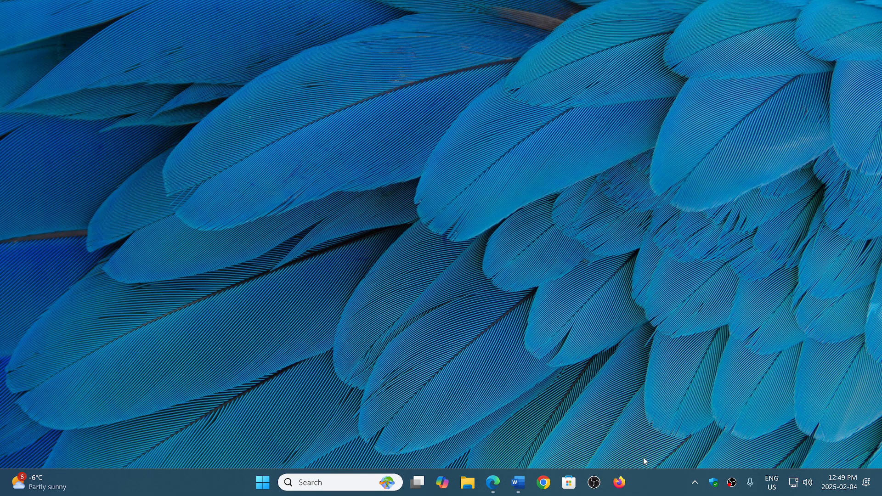
mouse_move(565, 422)
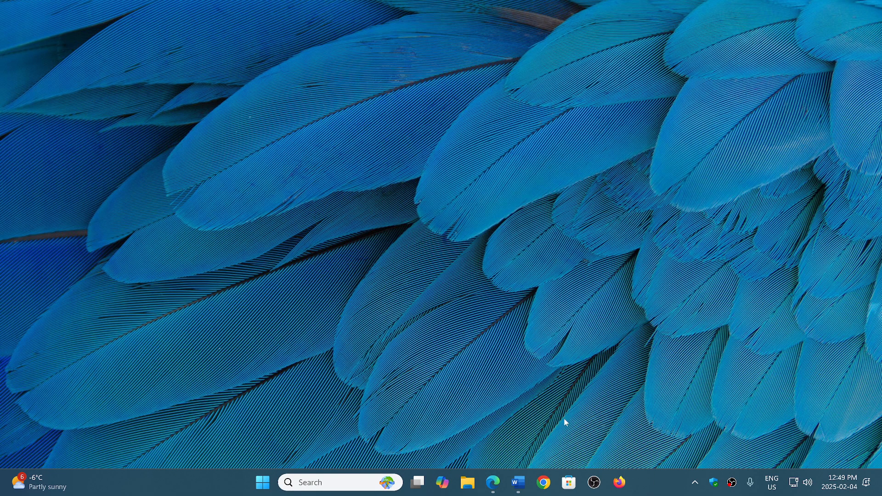
- Bring the router firmware document forward and scroll so all six routers, ending with WAX214v2 (1.0.2.5), show
click(518, 483)
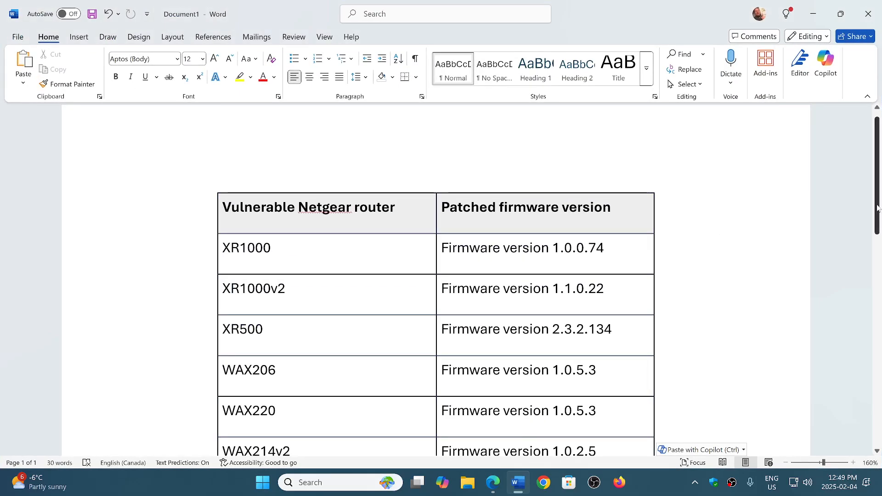
scroll(down, 3)
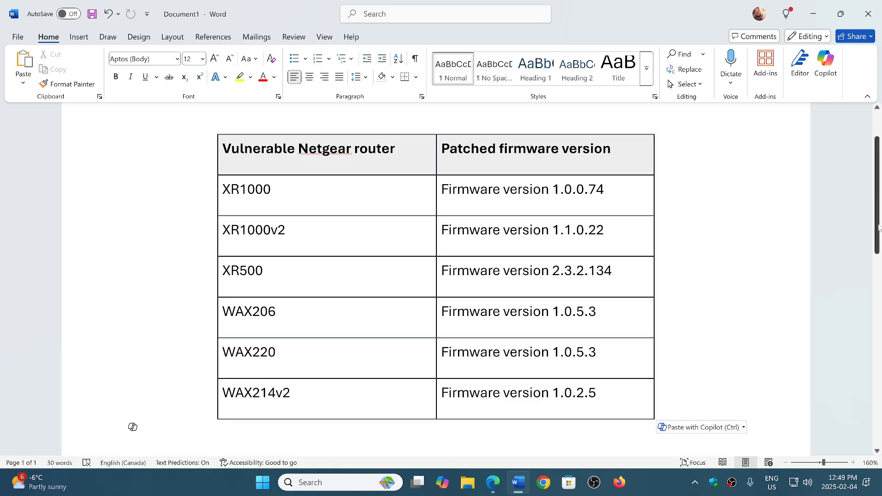
click(150, 427)
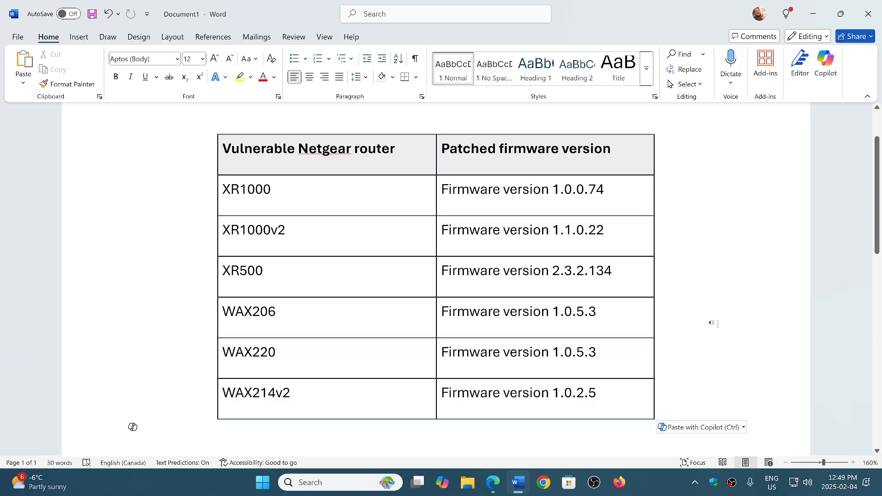
- Switch to the browser showing the Welcome to NETGEAR Support page
click(149, 427)
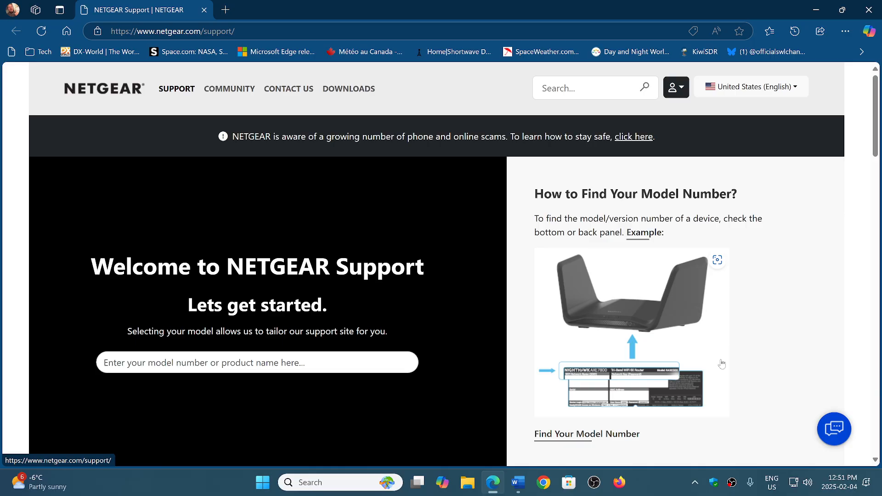
mouse_move(516, 224)
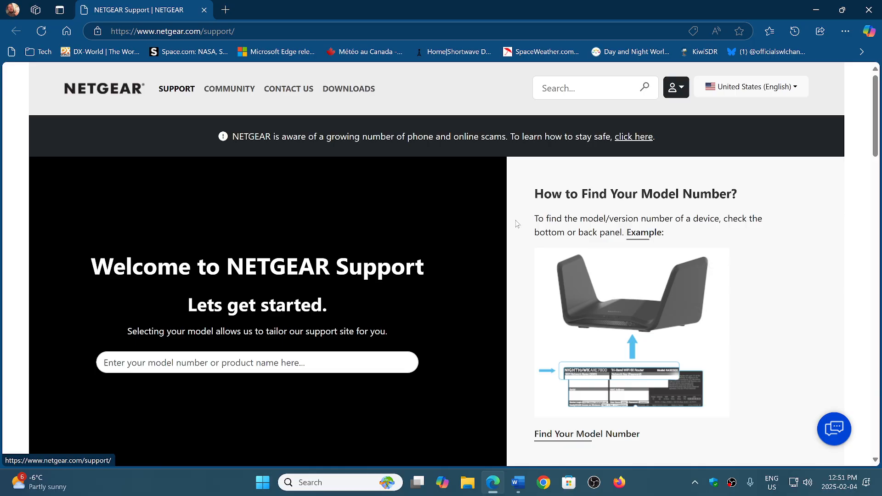
mouse_move(390, 103)
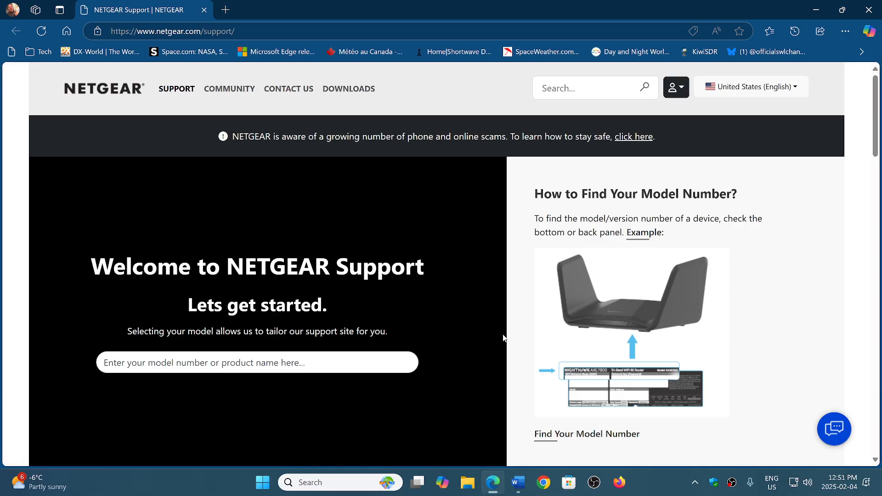
- Return to the Word firmware table and place the insertion point below it
click(517, 487)
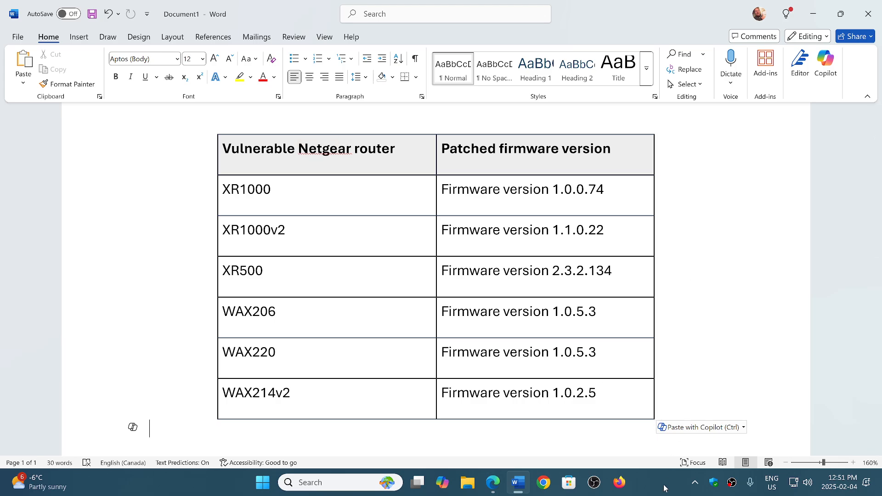
mouse_move(681, 493)
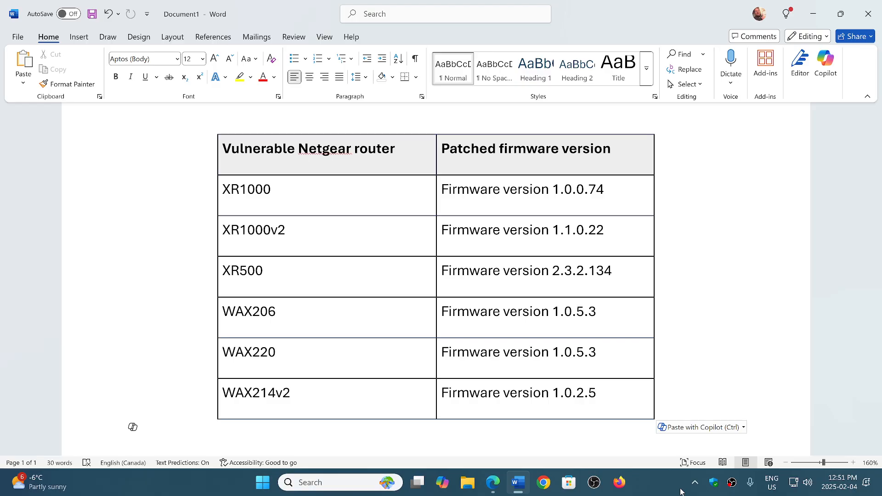
click(150, 428)
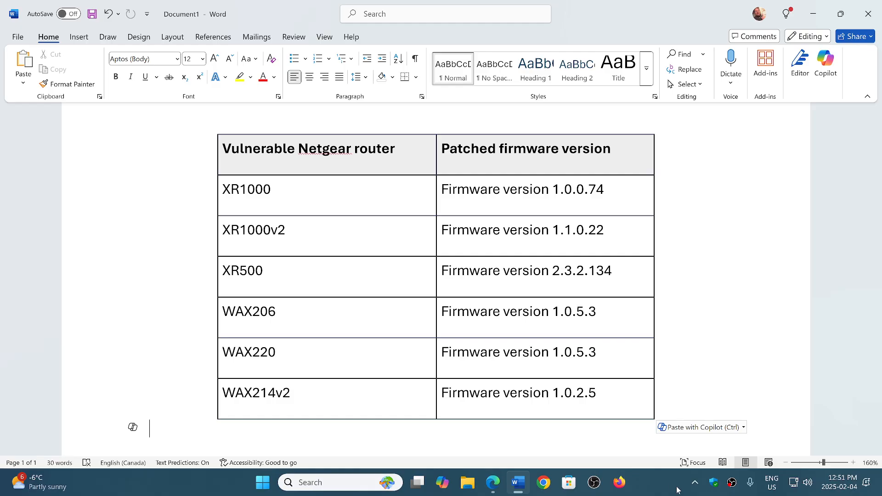